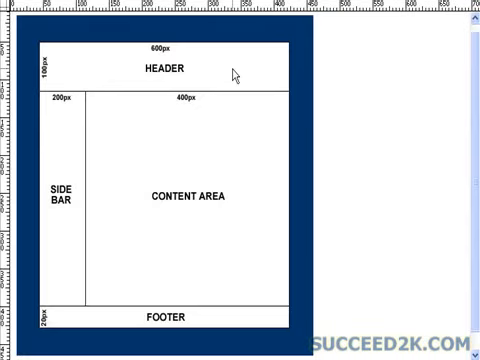
mouse_move(262, 66)
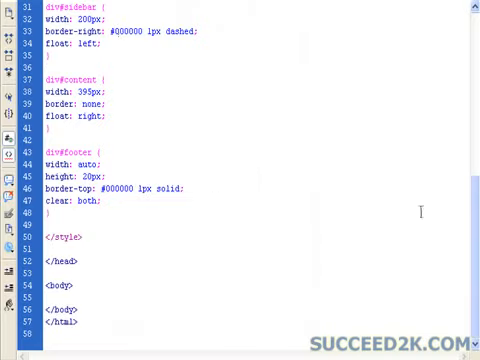
Step: Add <div id="container"> and an empty <div id="header"></div> inside the body
scroll("up", 3)
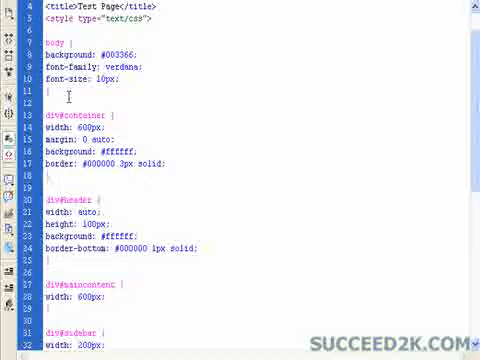
scroll("down", 3)
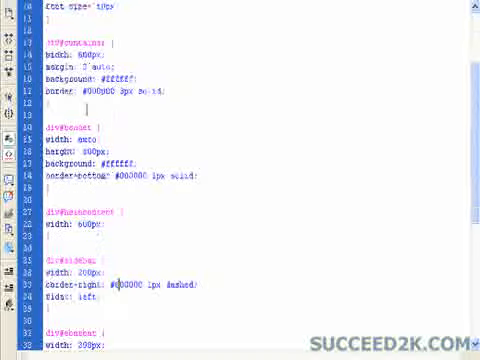
scroll("down", 3)
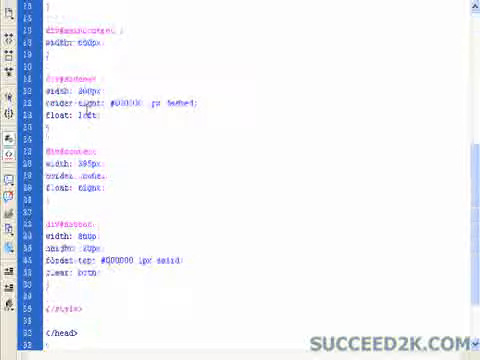
scroll("down", 3)
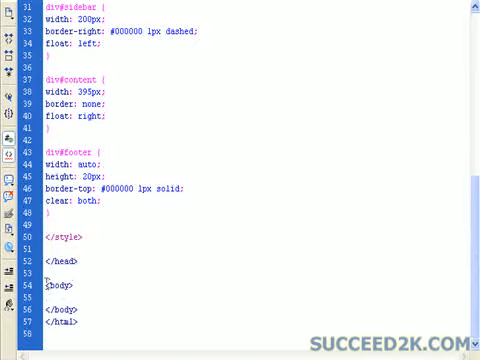
double_click(55, 287)
type("<div id=\"container\">")
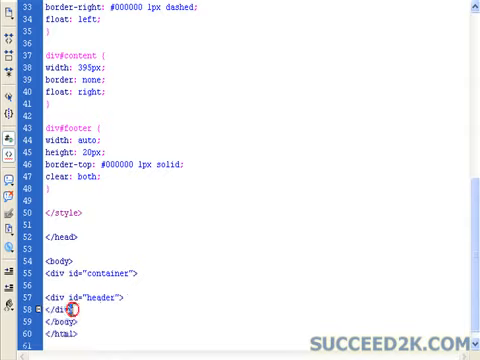
Step: Type <div id="maincontent"> after the header div's closing tag
double_click(60, 311)
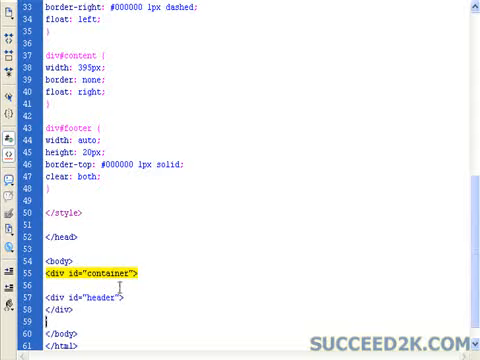
scroll("up", 3)
type("<div id=\"maincontent\">")
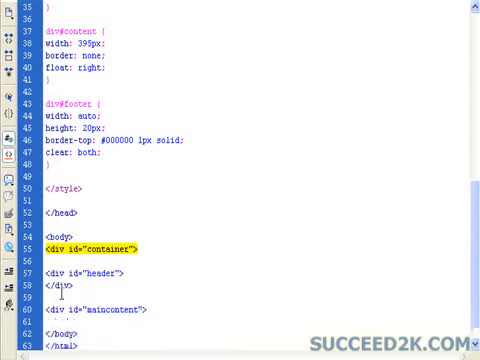
scroll("down", 3)
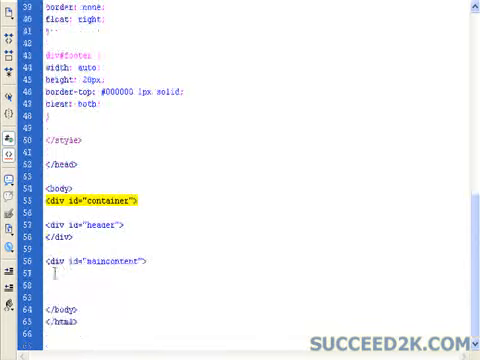
Step: Add sidebar and content divs labelled 'Sidebar' and 'Main Content Area', with header text 'Header'
type("<div id=\"")
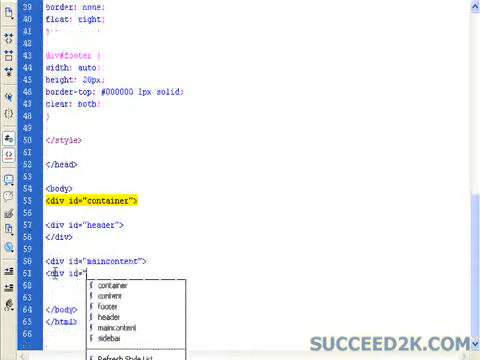
left_click(118, 332)
type("Side")
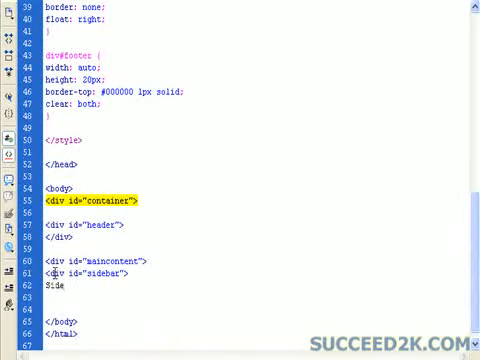
type("bar")
type("<div id=\"content\">")
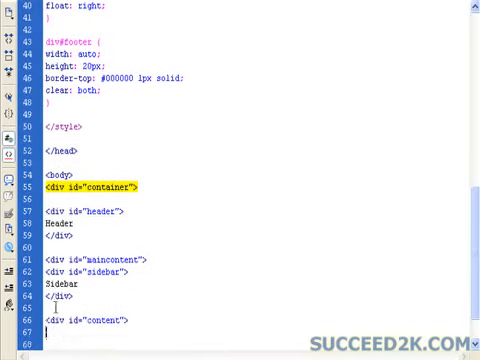
type("Main Content Area")
left_click(122, 344)
type("</div>")
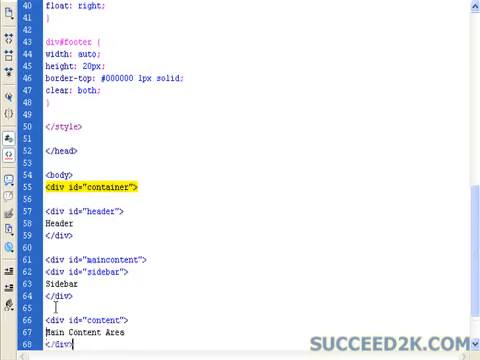
scroll("down", 3)
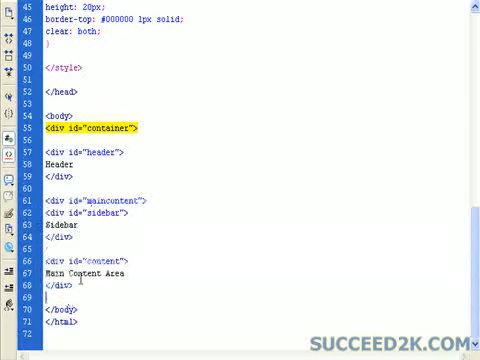
Step: Close the maincontent div with </div> and preview the layout in Design view
double_click(90, 201)
type("</div>")
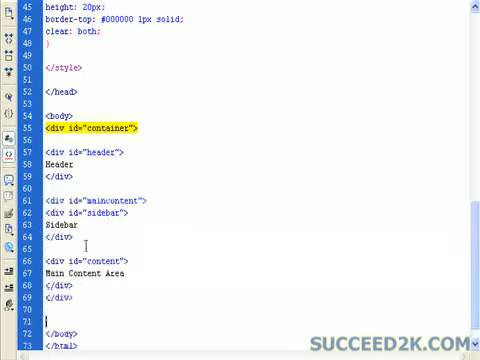
scroll("up", 3)
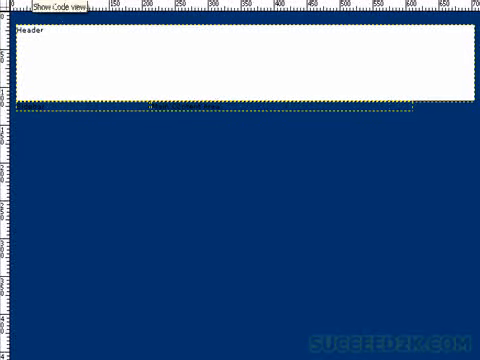
left_click(59, 9)
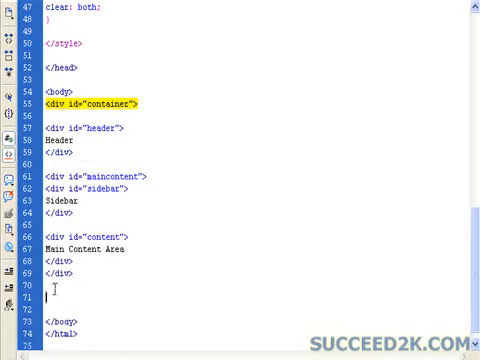
Step: Add <div id="footer">Footer</div> after the main content
type("div id=\"")
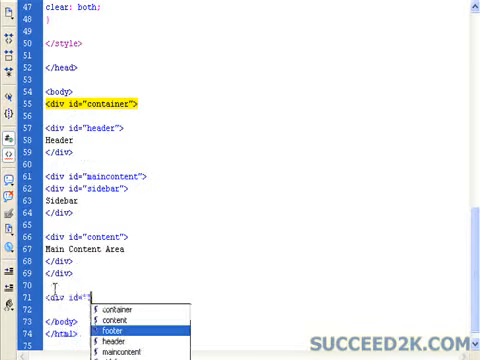
left_click(120, 328)
type("Footer")
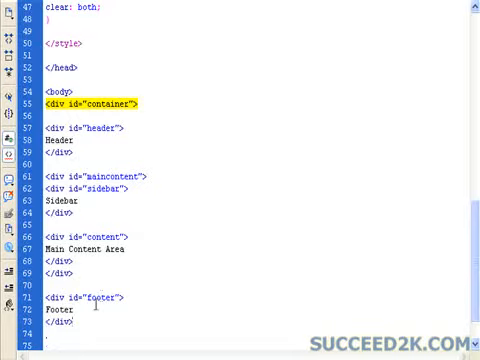
scroll("down", 3)
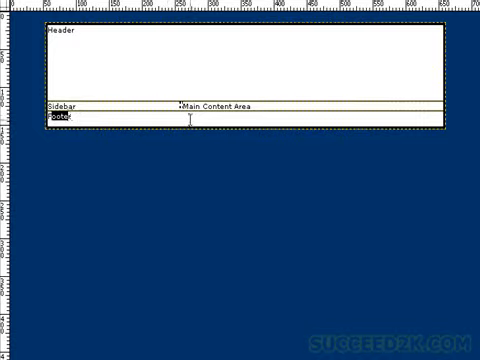
mouse_move(140, 135)
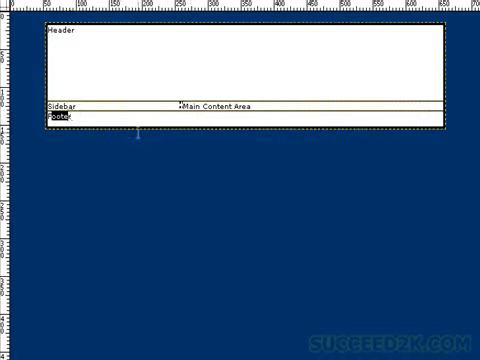